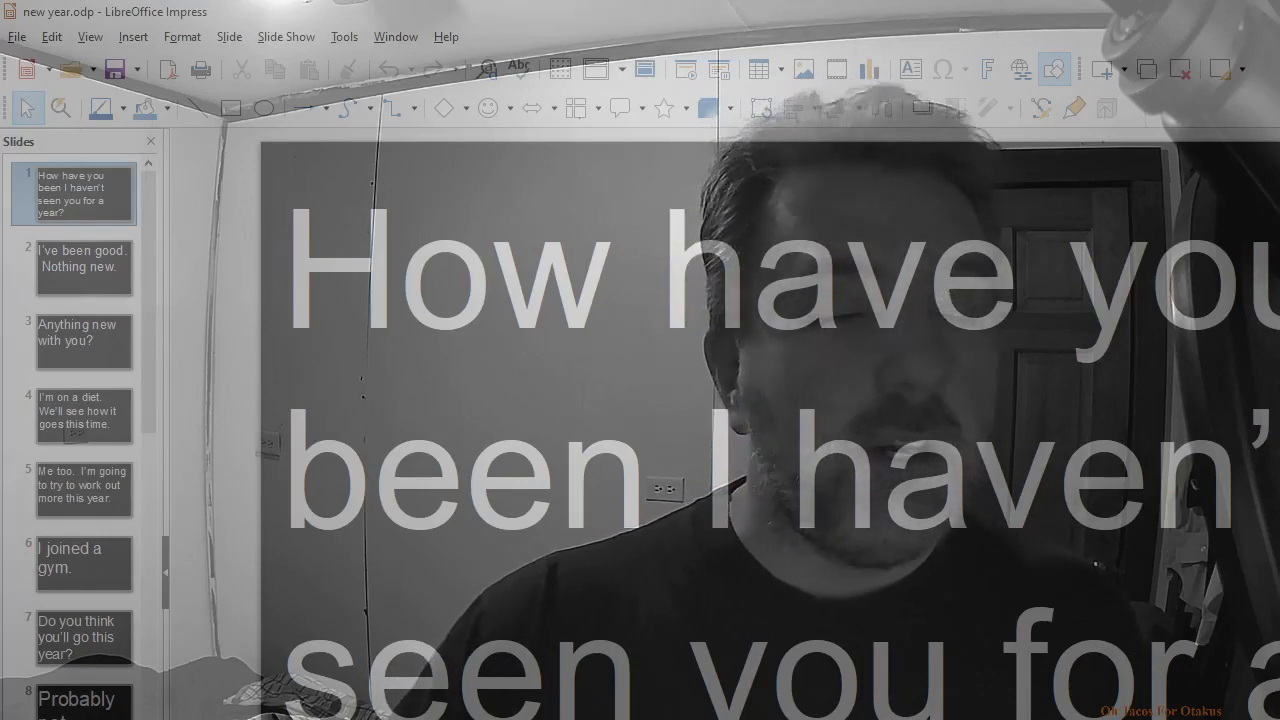
Display slides 2 through 8 in turn, from "I've been good" to "Probably not.".
{"action": "left_click", "coordinate": [83, 266]}
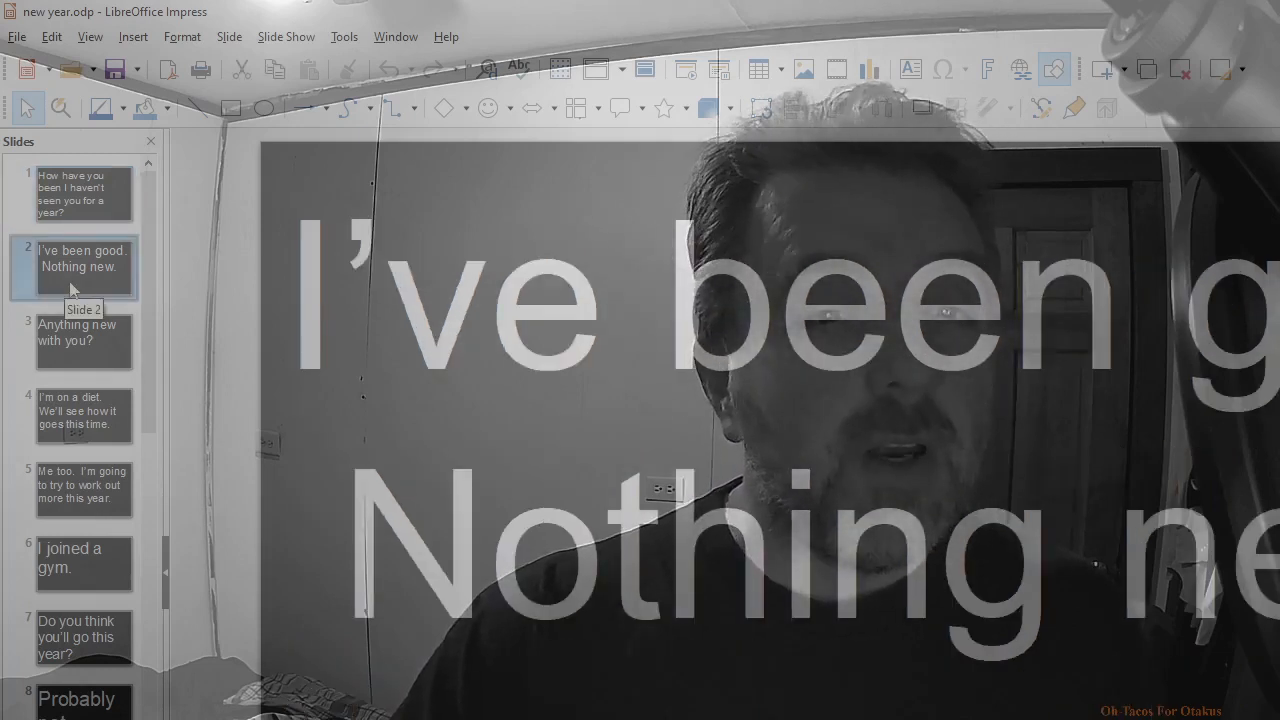
{"action": "left_click", "coordinate": [84, 340]}
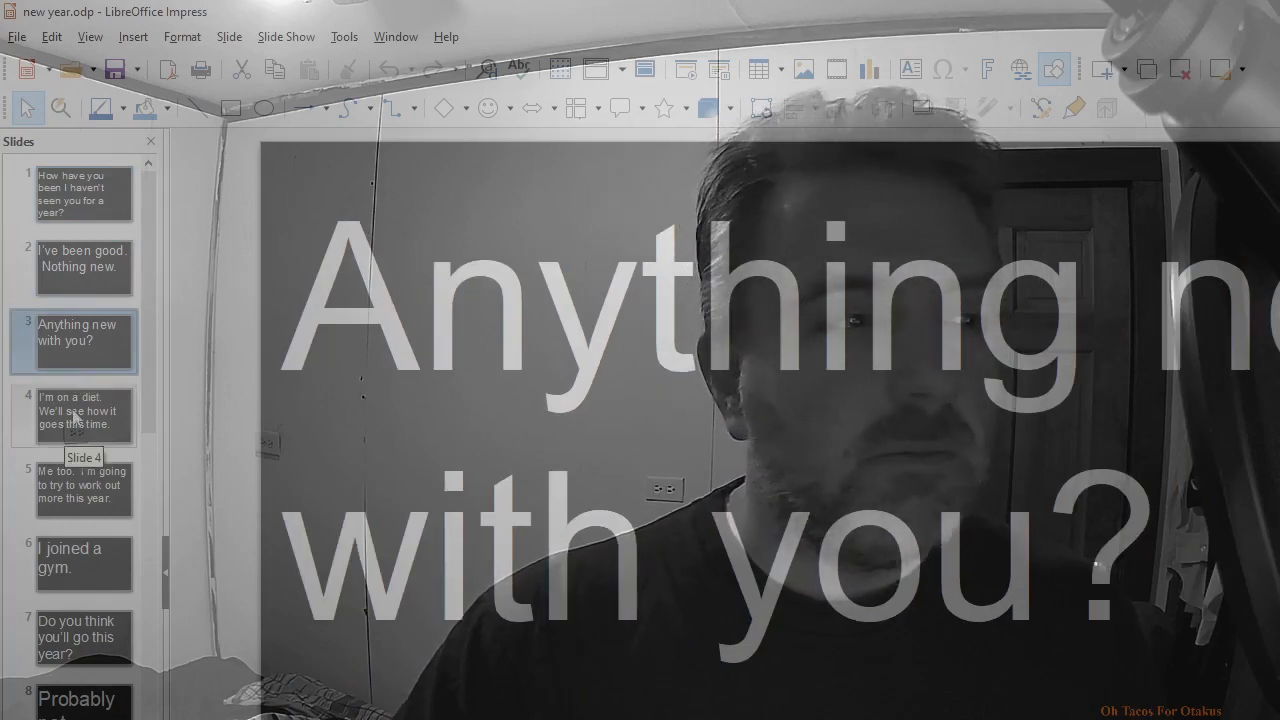
{"action": "left_click", "coordinate": [73, 414]}
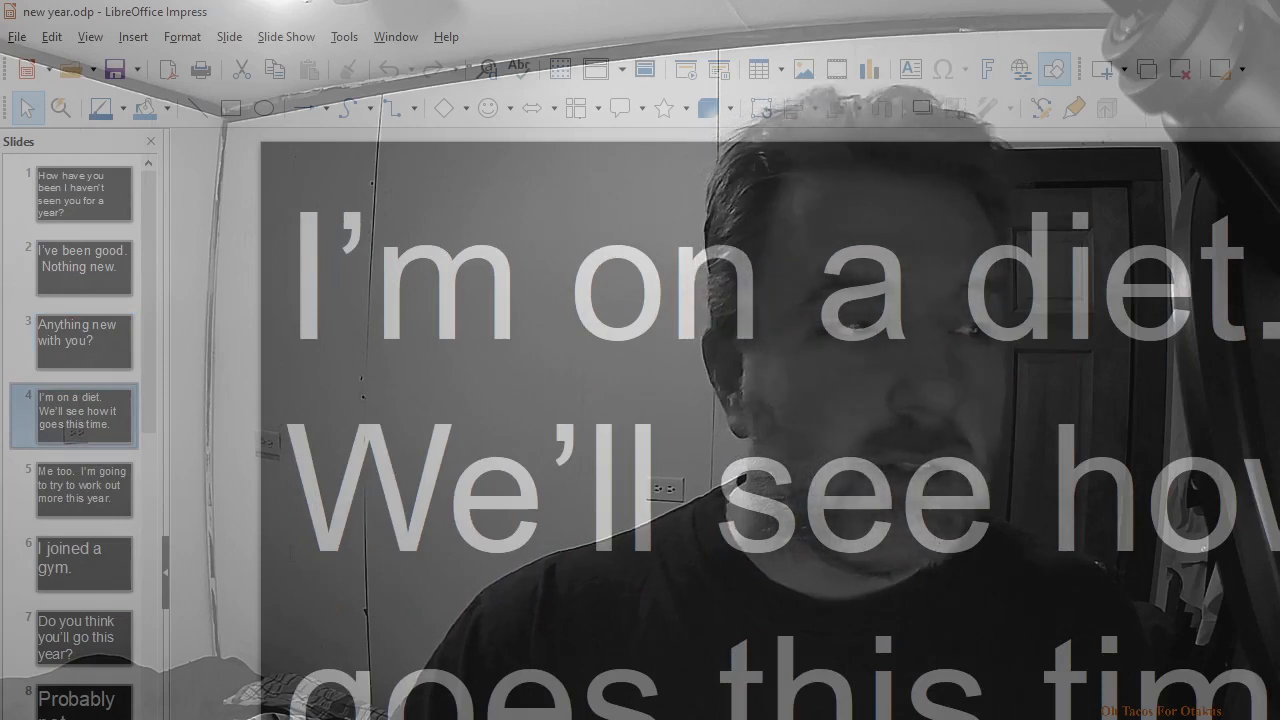
{"action": "left_click", "coordinate": [84, 488]}
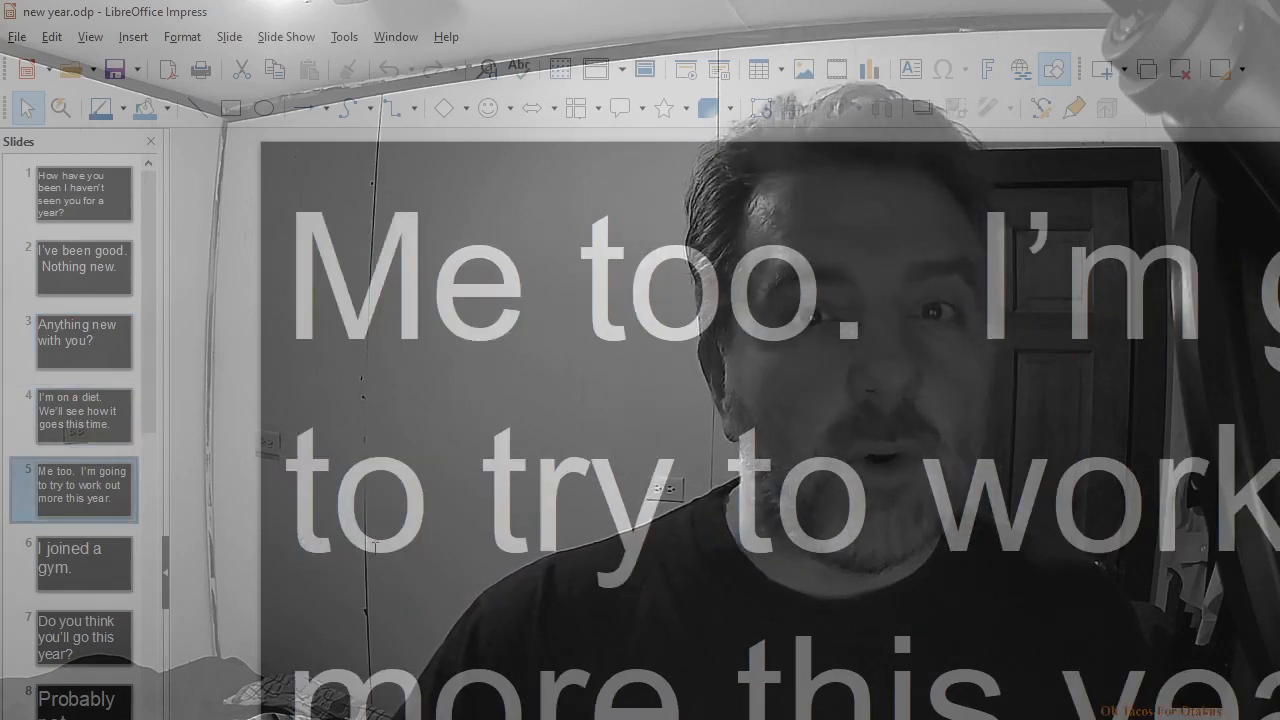
{"action": "left_click", "coordinate": [84, 563]}
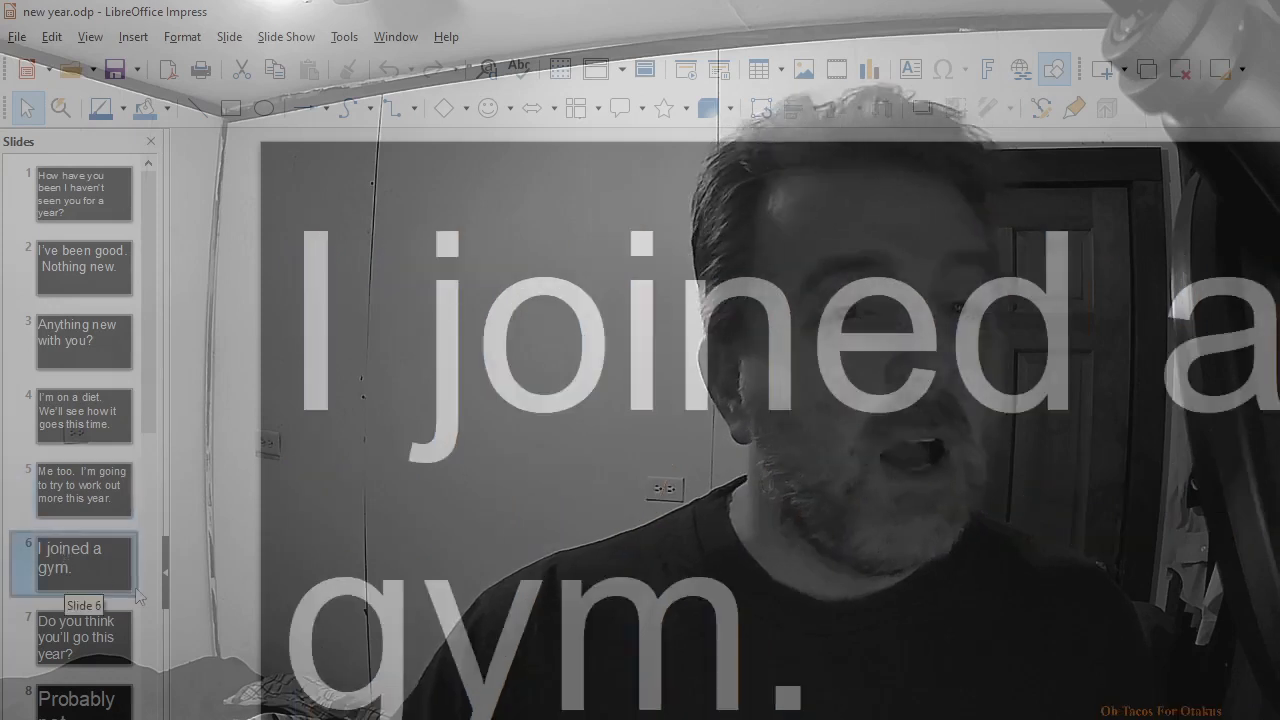
{"action": "left_click", "coordinate": [75, 637]}
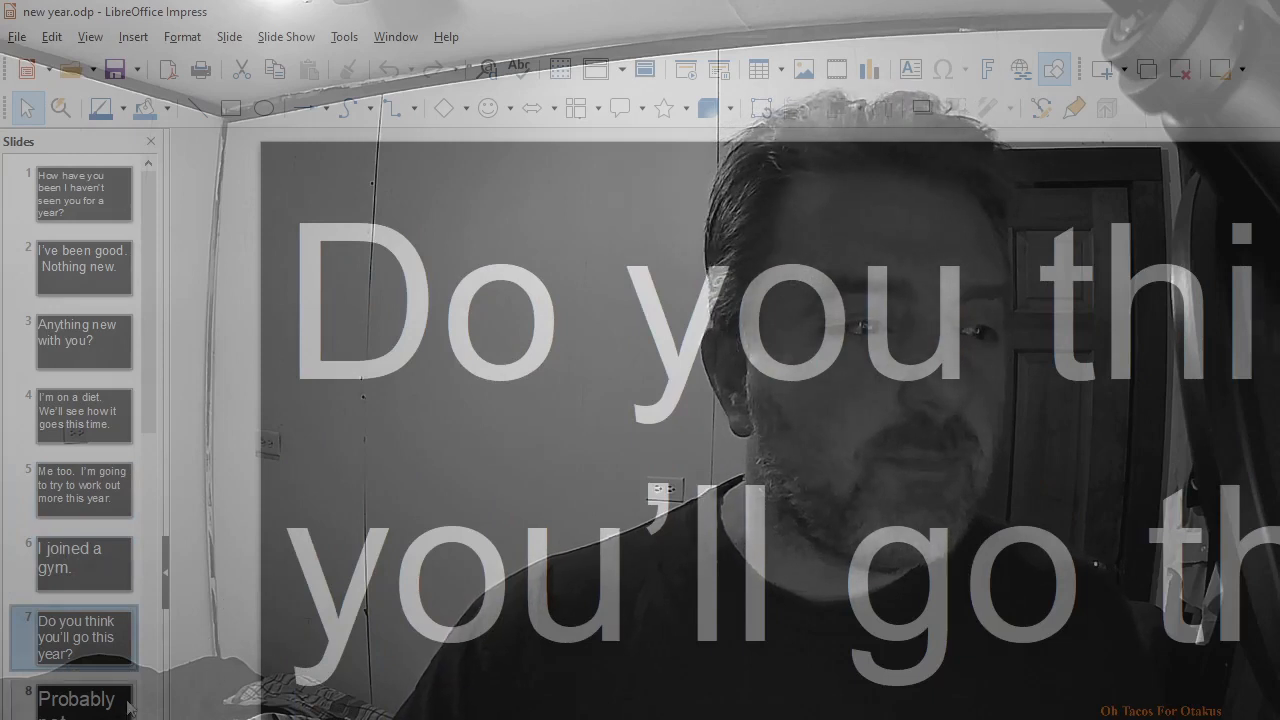
{"action": "left_click", "coordinate": [75, 695]}
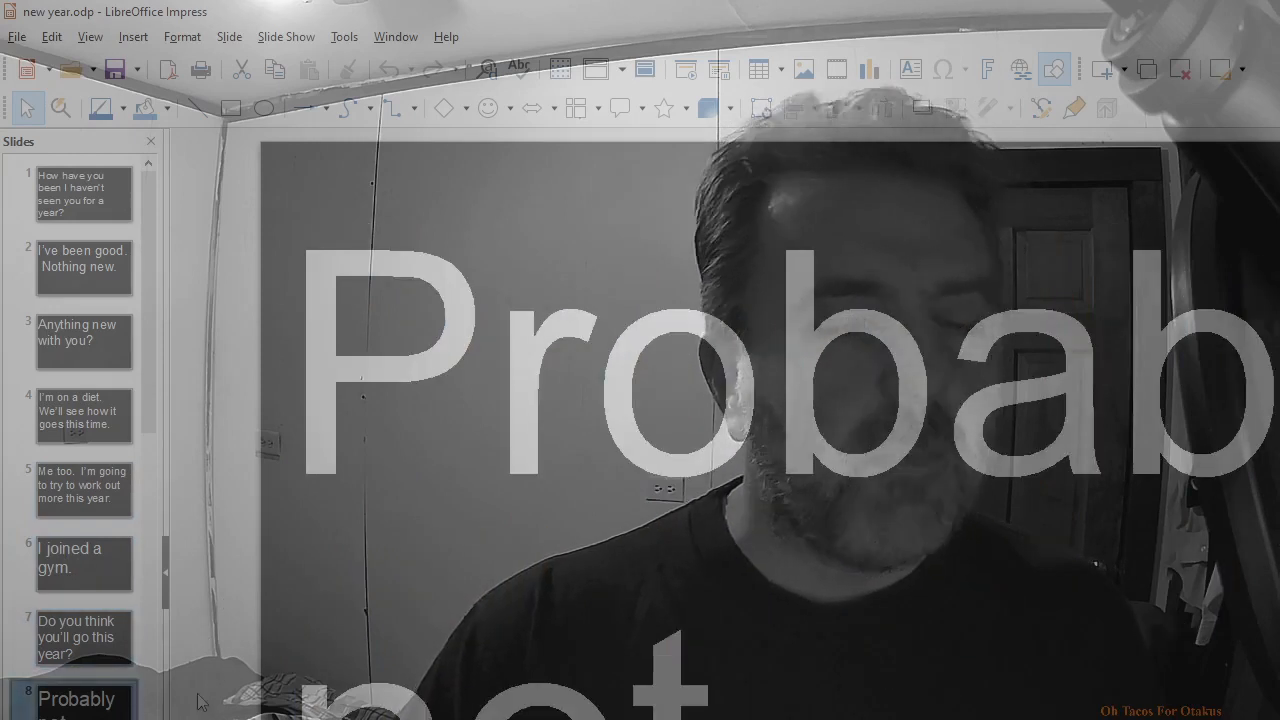